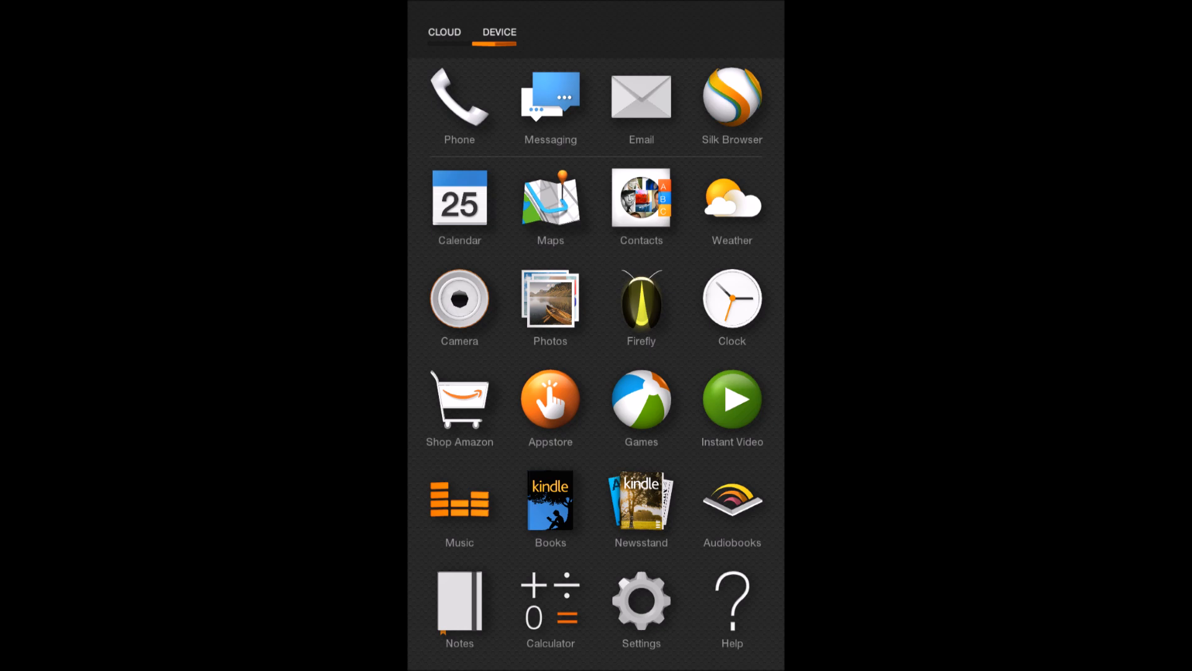
Launch the Amazon Appstore from the Device app grid
left_click(640, 600)
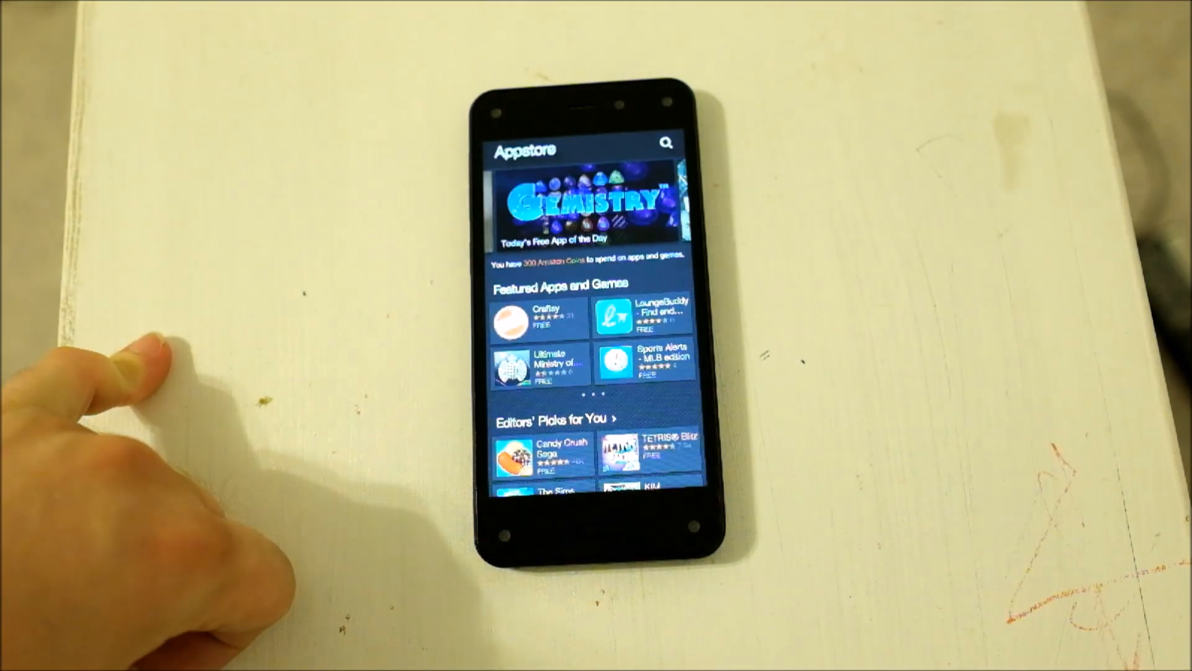
Search the Appstore for a file manager and pick ES File Explorer from the results
left_click(665, 143)
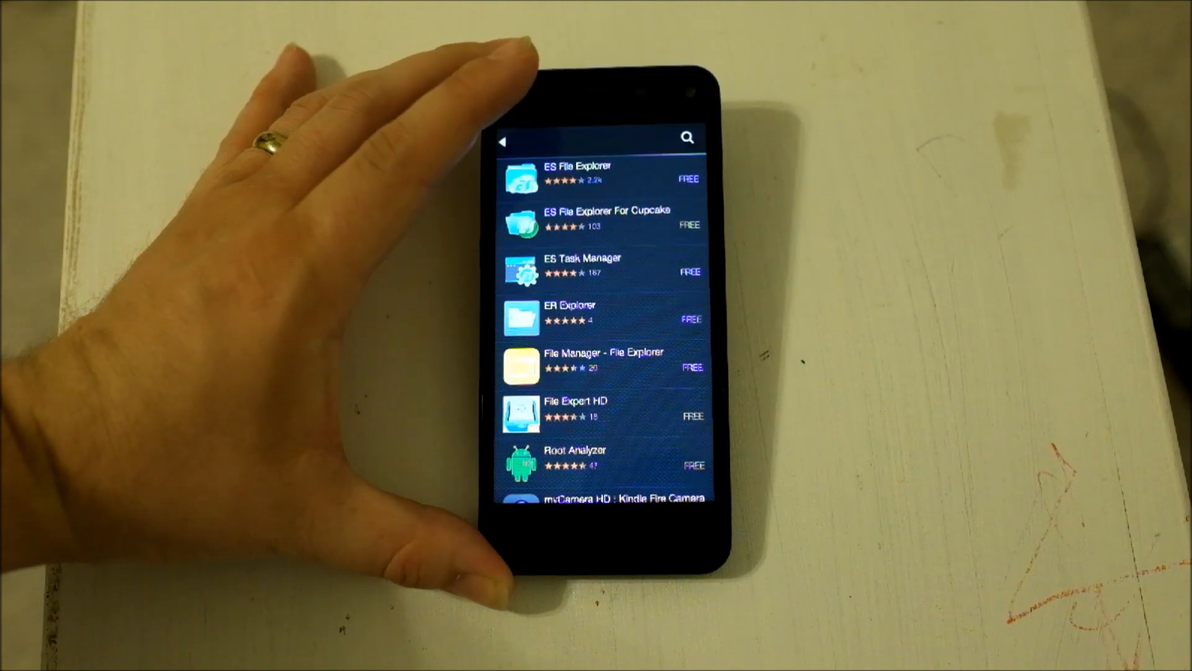
left_click(601, 176)
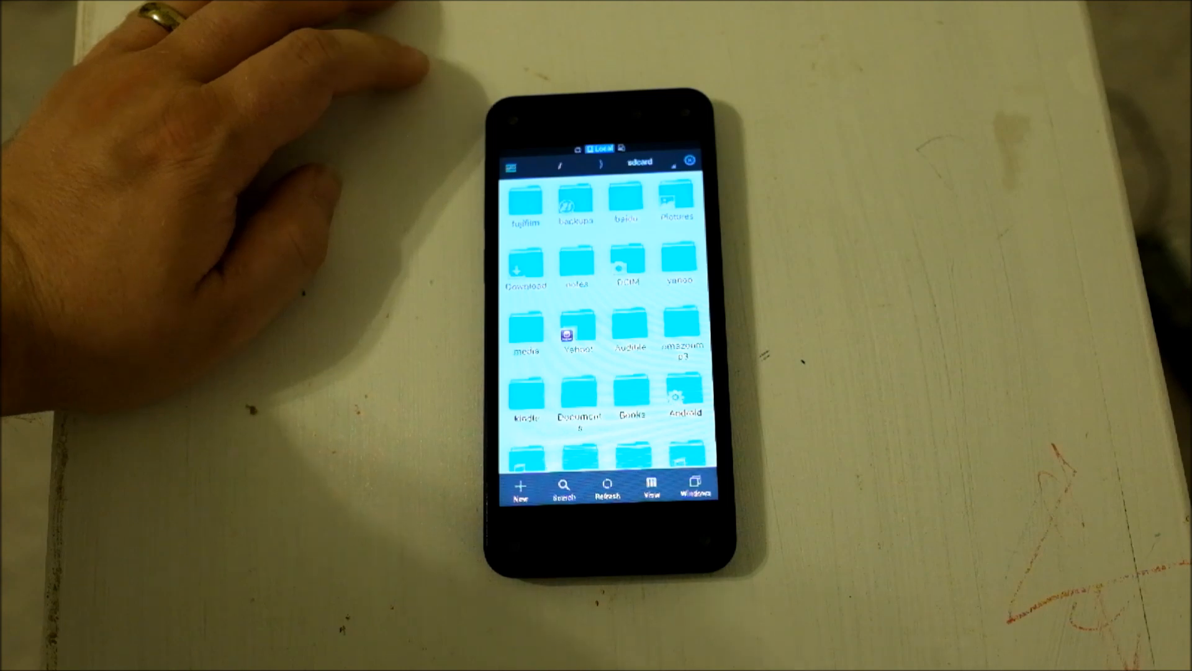
Install Google Account Manager from its APK in the sdcard Download folder
left_click(525, 266)
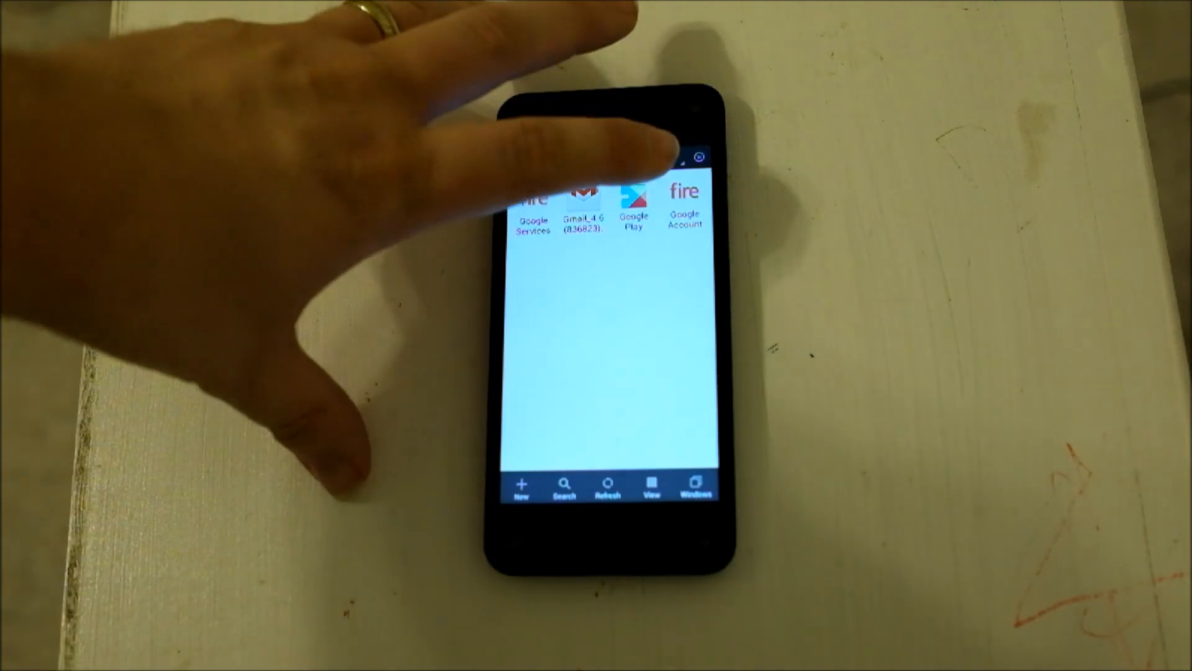
left_click(681, 199)
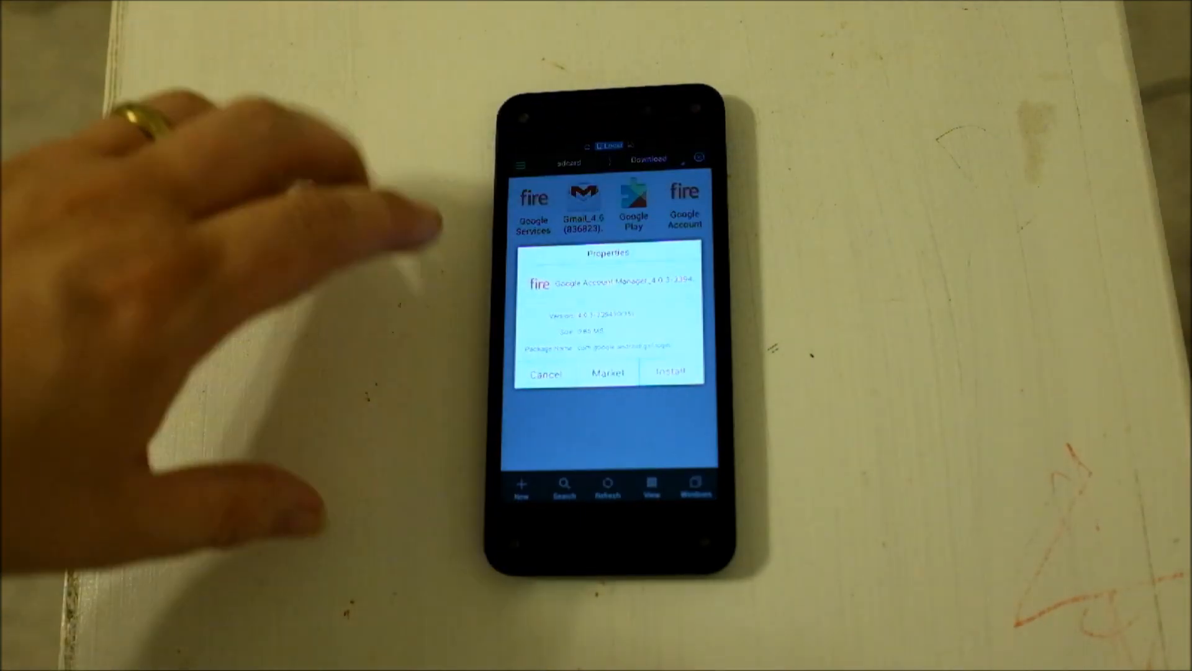
left_click(668, 372)
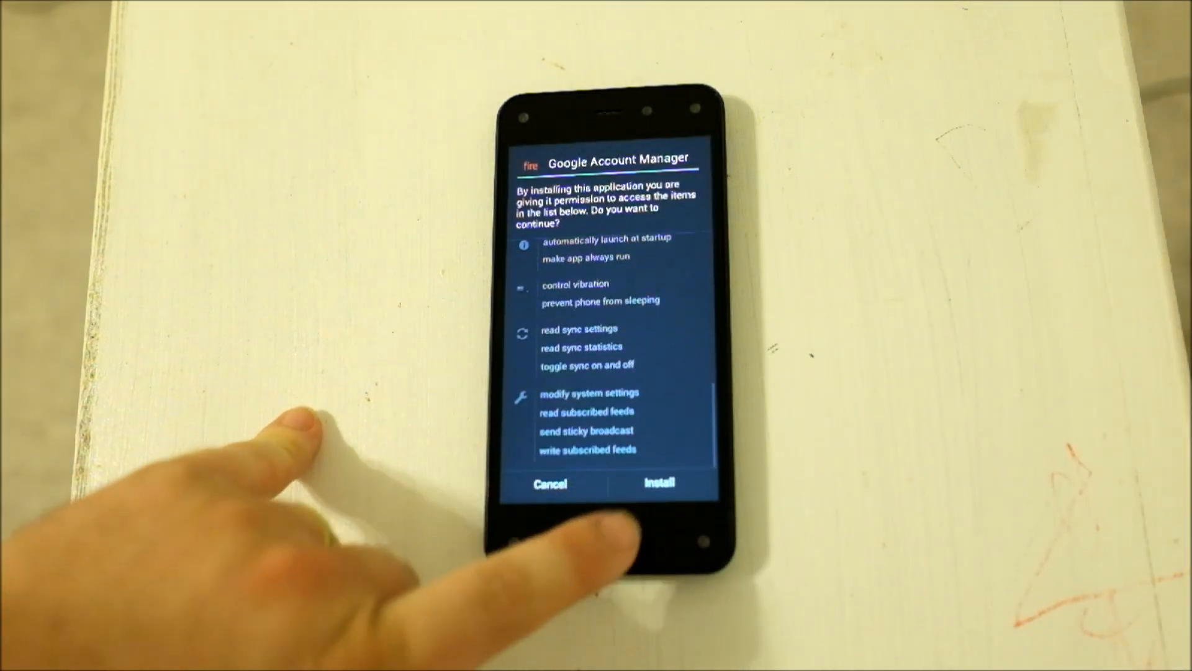
left_click(656, 484)
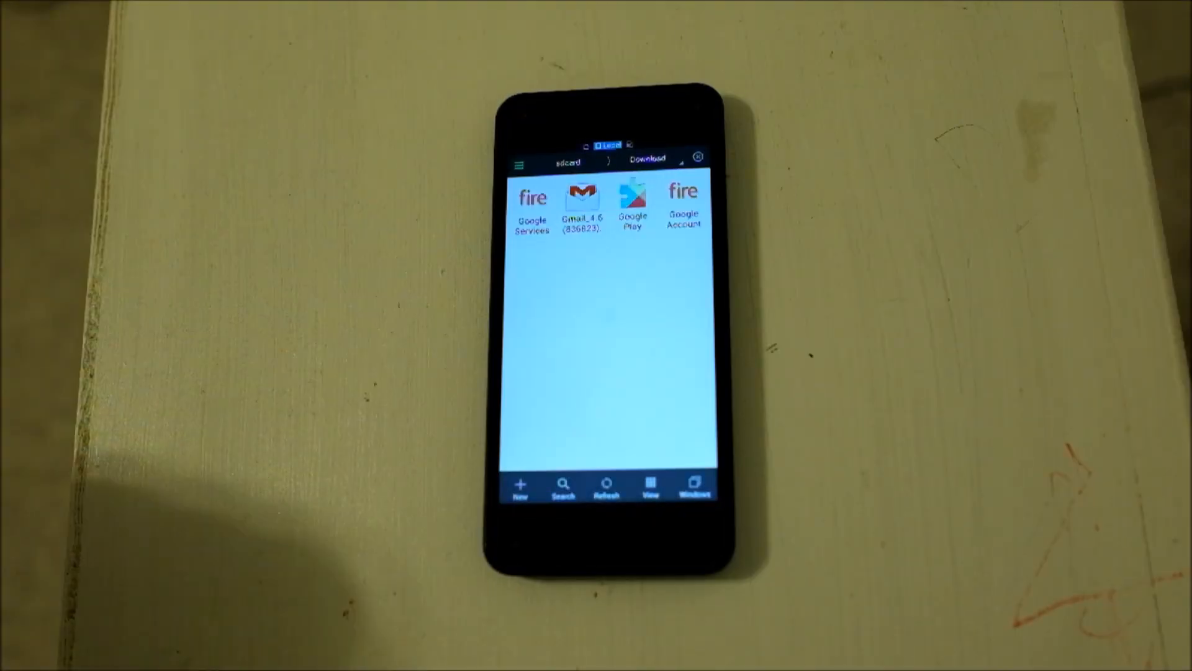
Install Google Services Framework from its APK and return to the file list
left_click(534, 202)
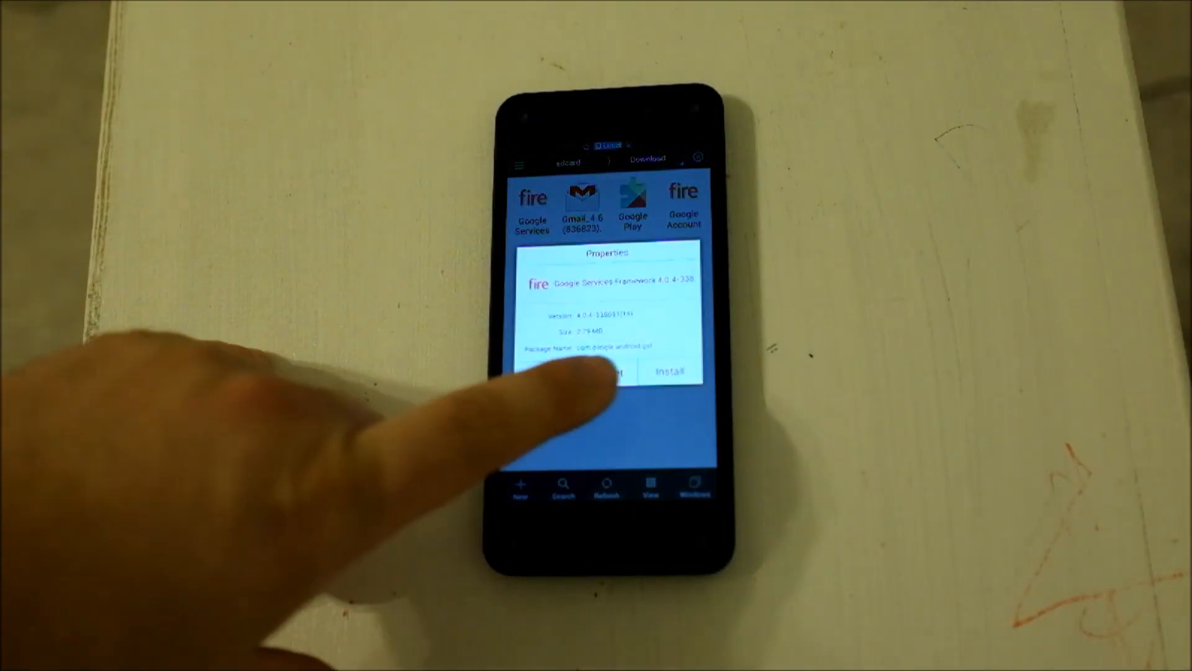
left_click(669, 372)
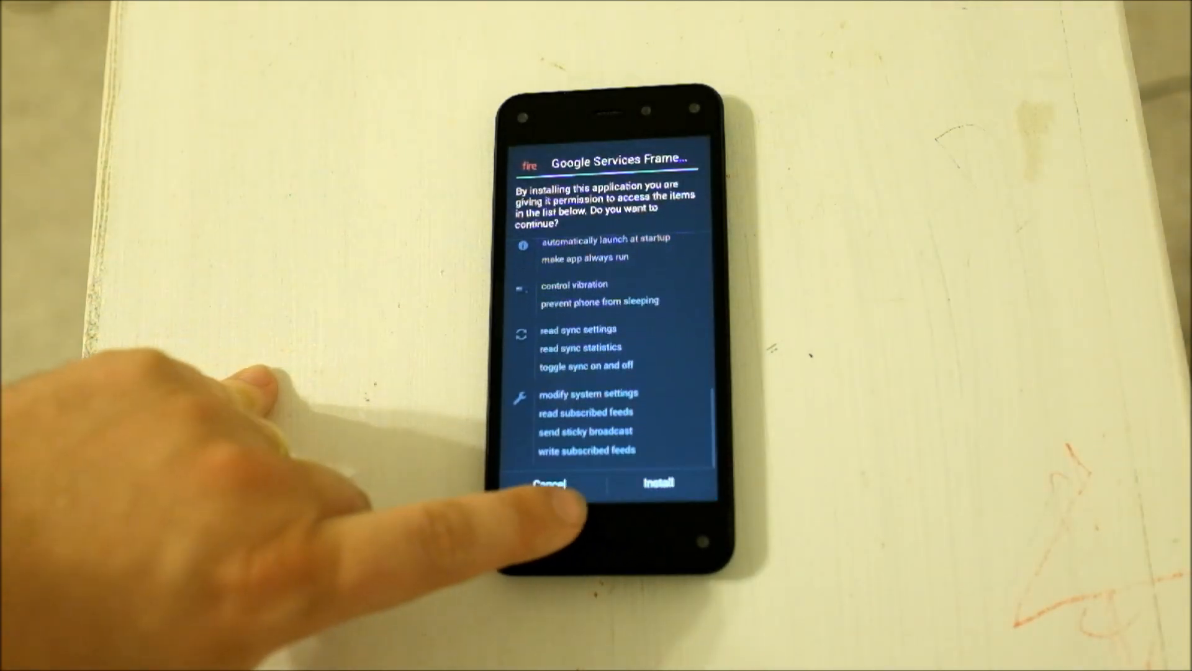
left_click(656, 482)
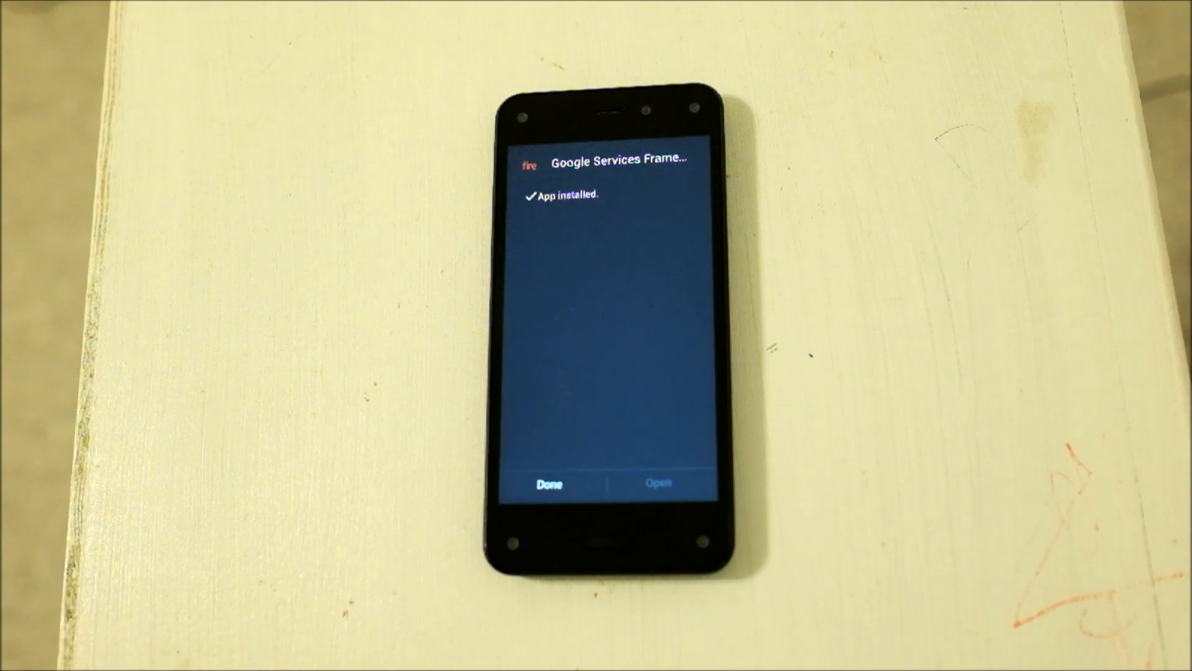
left_click(549, 484)
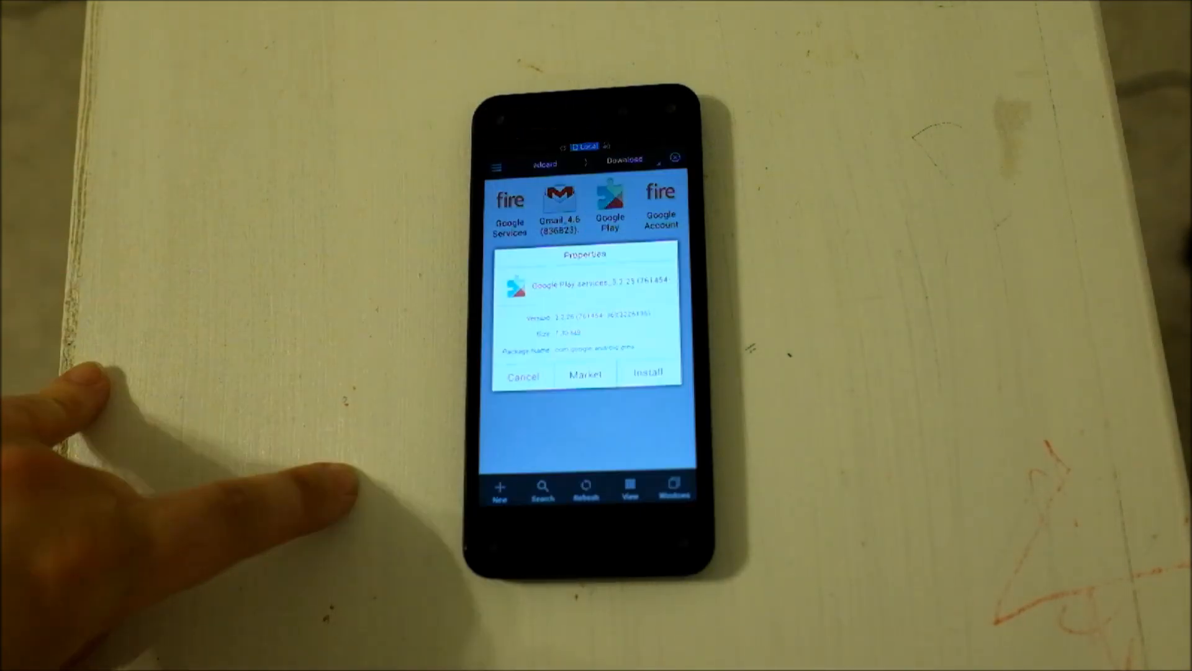
Install Google Play services, getting past both permissions pages
left_click(647, 372)
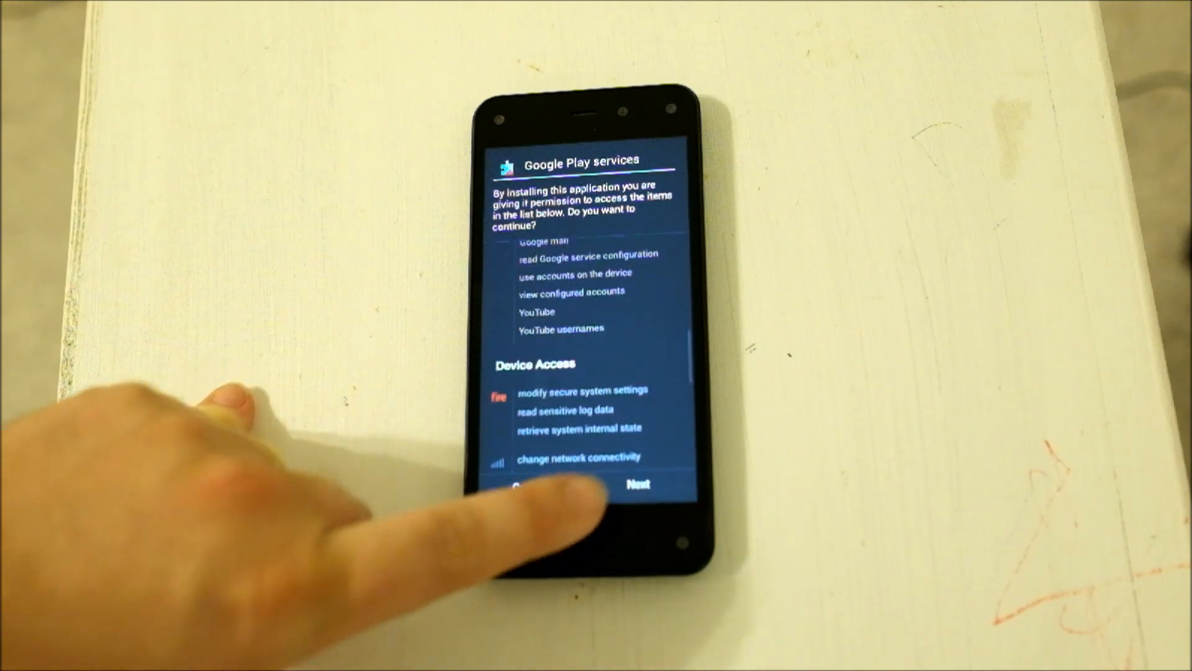
left_click(637, 485)
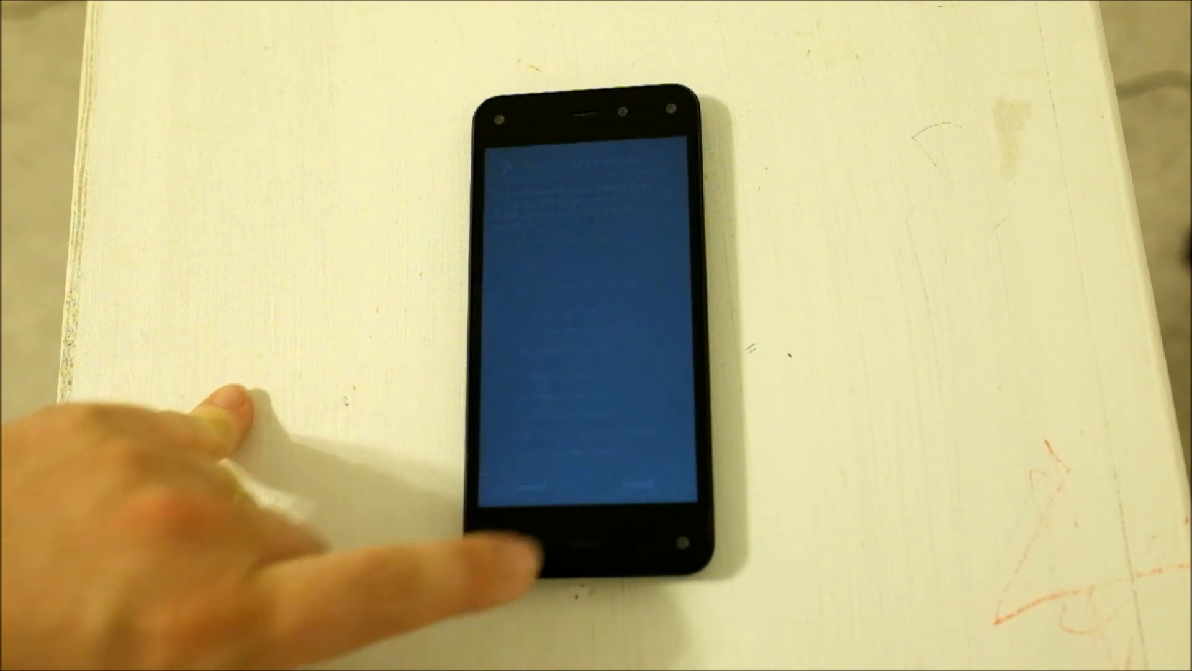
left_click(532, 547)
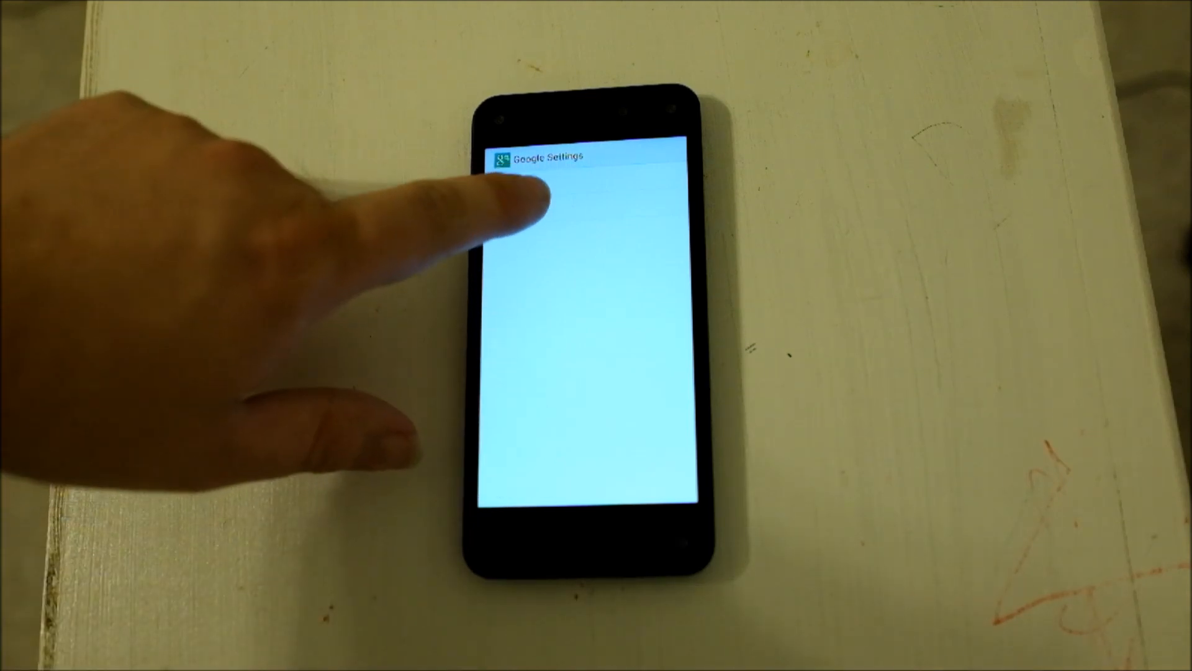
Leave Google Settings and swipe the app grid toward Hangouts
left_click(540, 190)
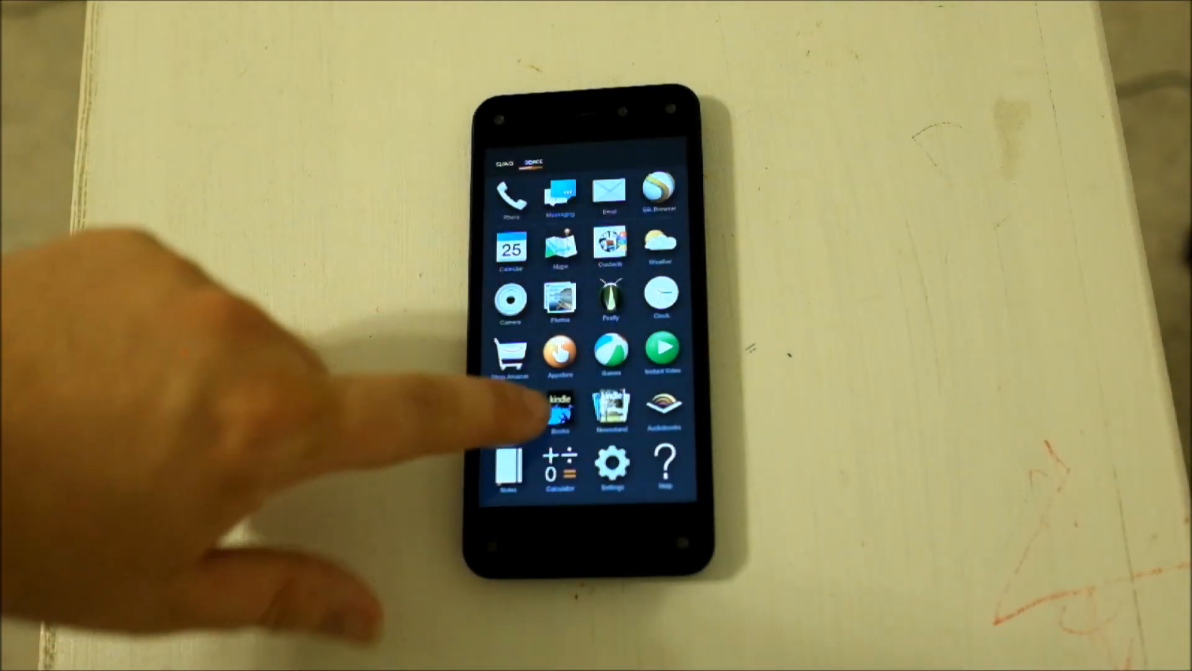
scroll("left", 3)
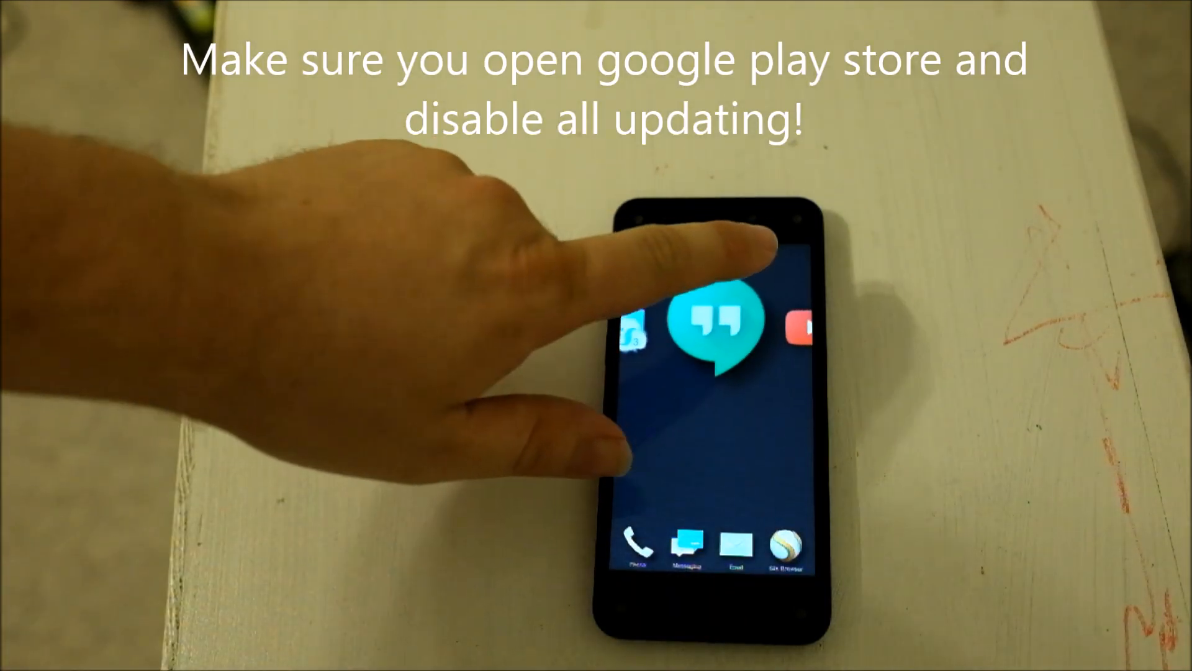
Swipe the home carousel to the YouTube icon and launch it to its Uploads page
left_click(715, 335)
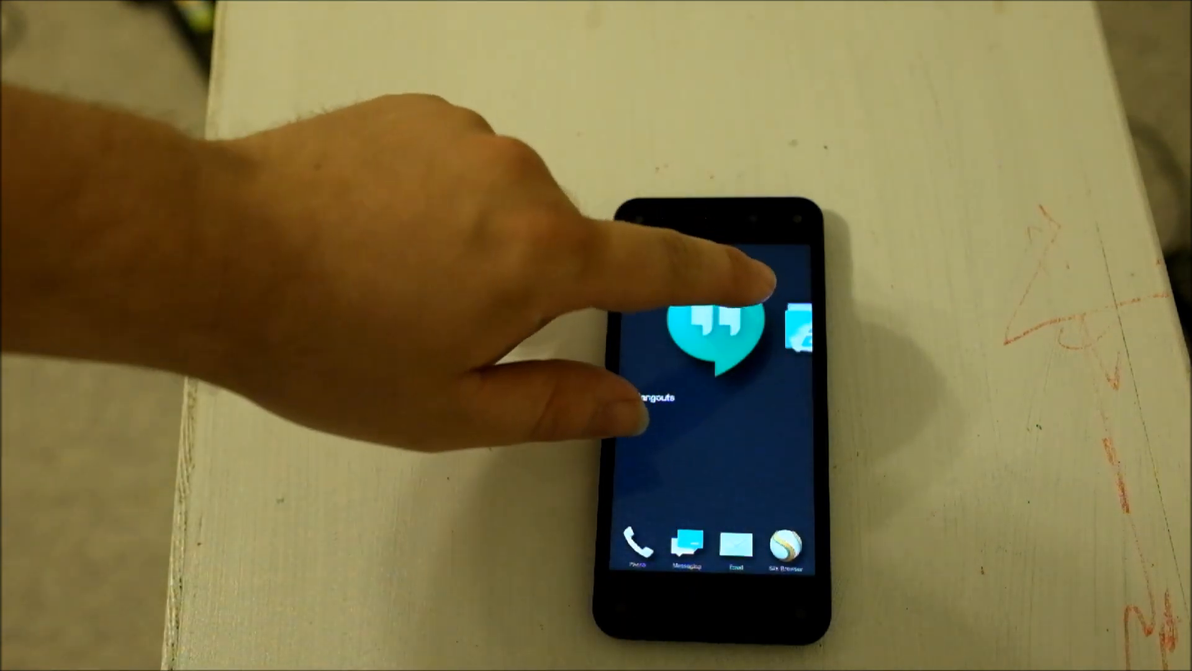
scroll("left", 3)
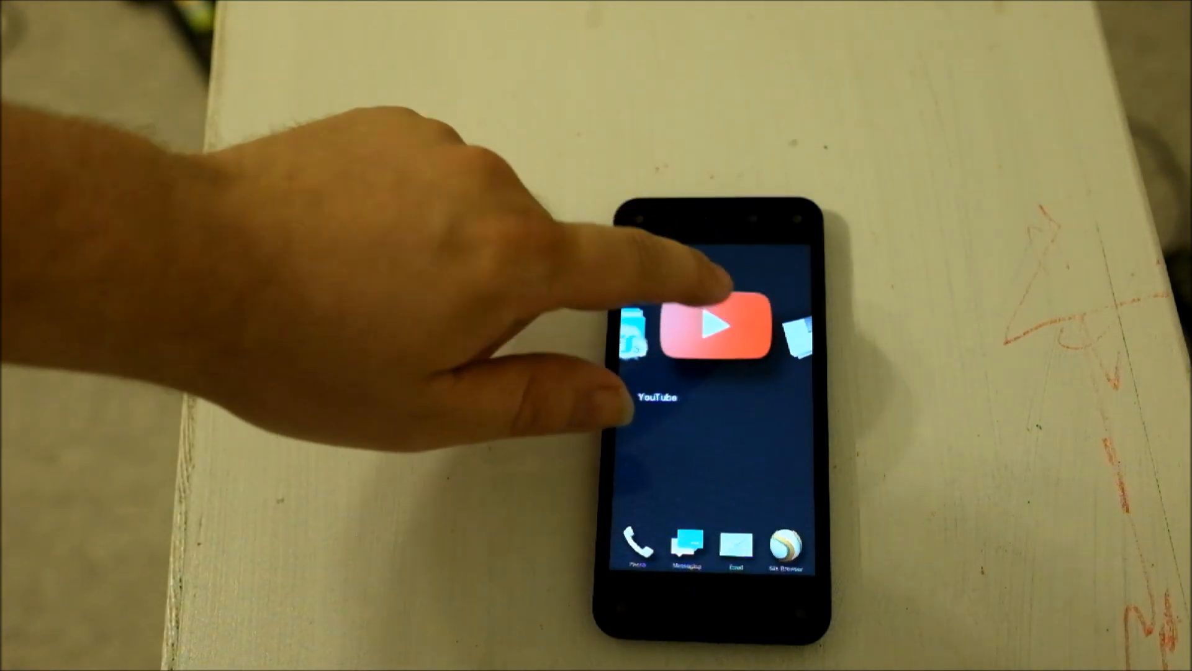
left_click(715, 327)
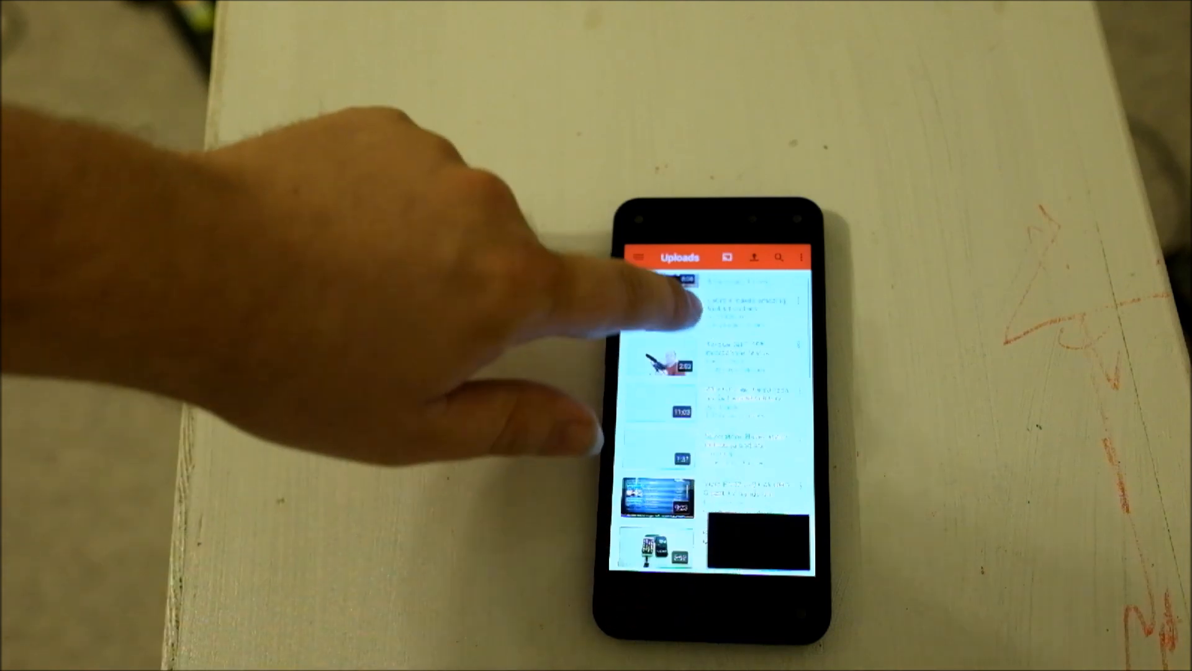